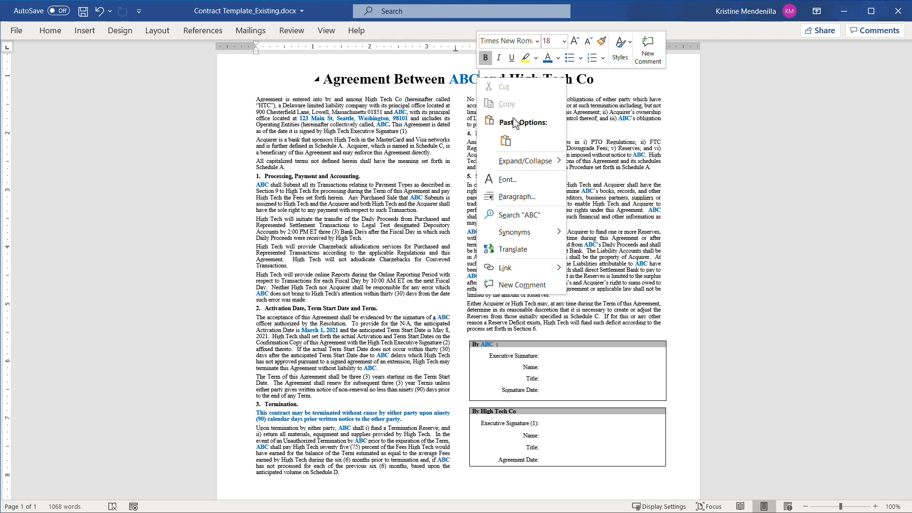
- Add a new comment on ABC in the title reading "#1 – Customer Name"
left_click(647, 48)
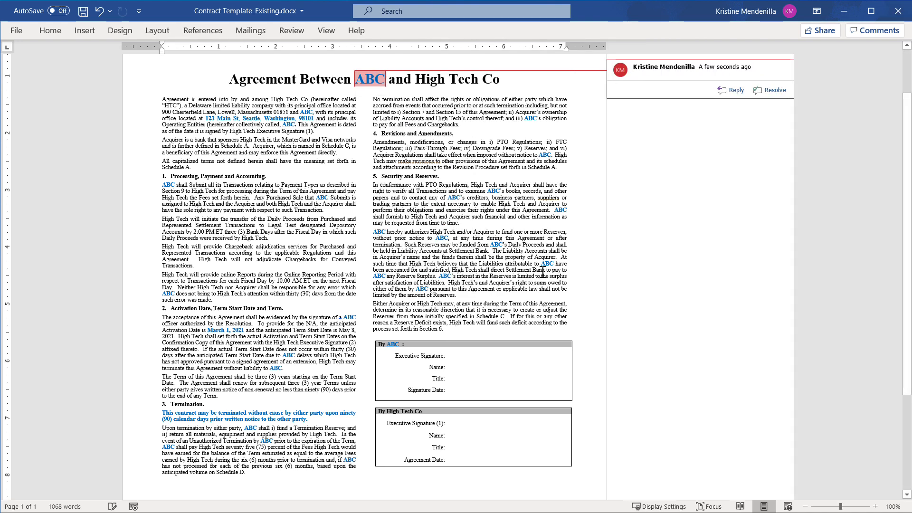
type("#1 - Custome")
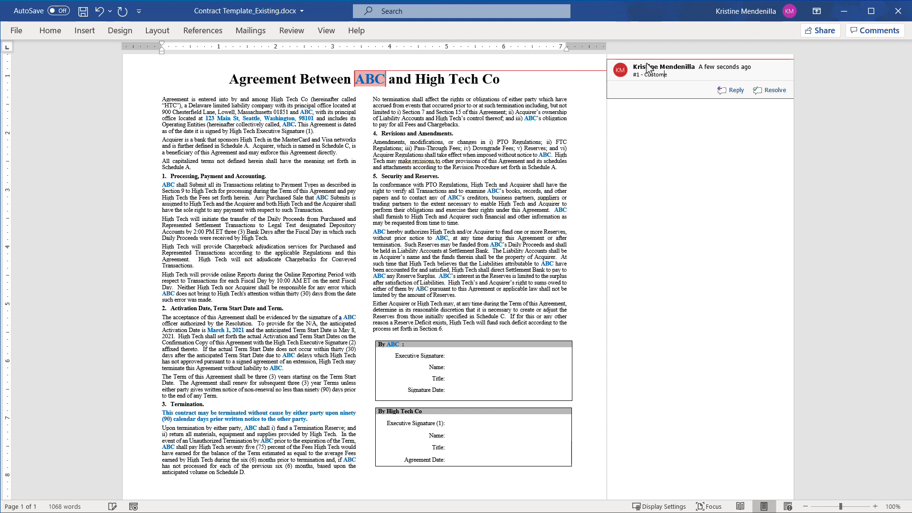
mouse_move(661, 74)
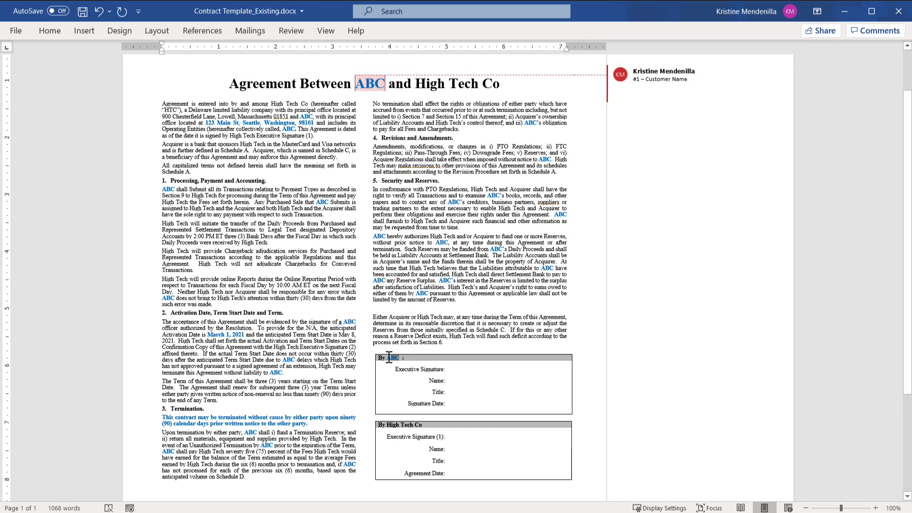
- Comment ABC's signature block as #1 Customer Name and note the High Tech Co block shows only for Mutual
left_click(391, 358)
type("This section should only appear if the user identifies the document as")
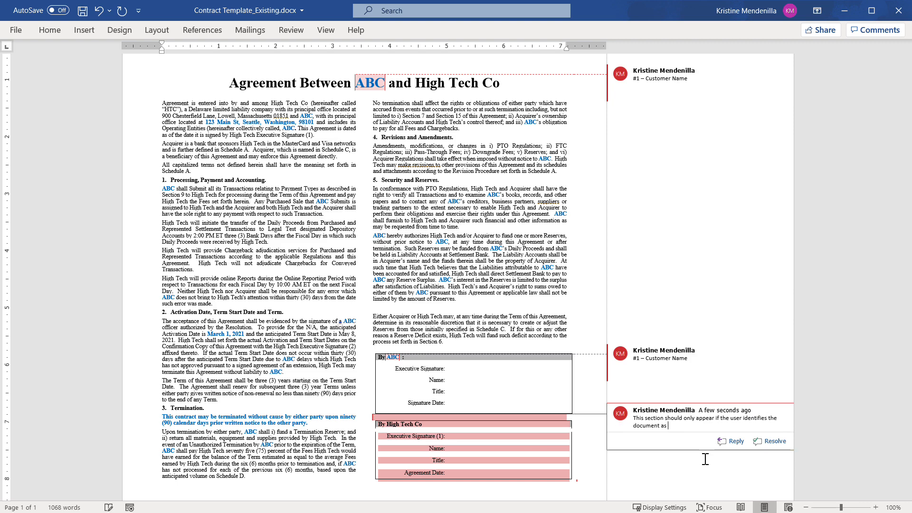
type("Mutual.")
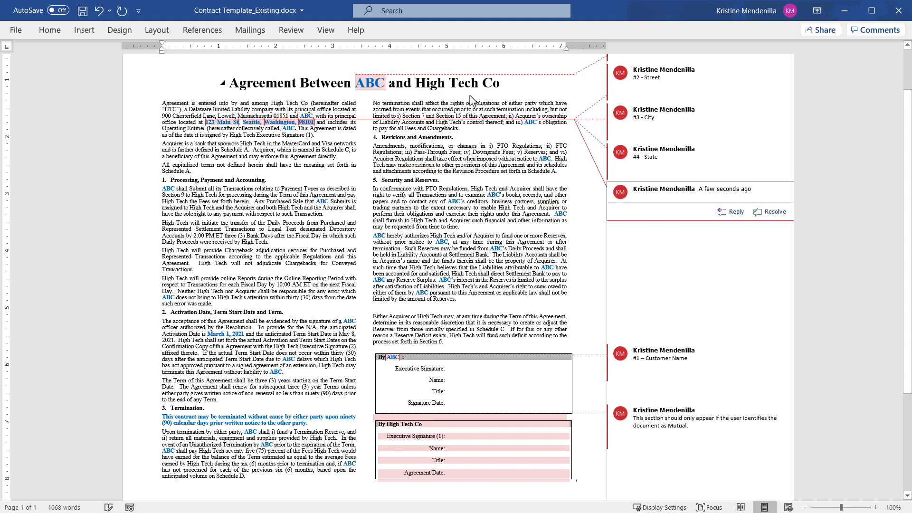
- Add comments #5 Postal Code on the zip, #6 Effective Date on March 1, 2021, and #7 Termination Term
type("#5 - Postal Cod")
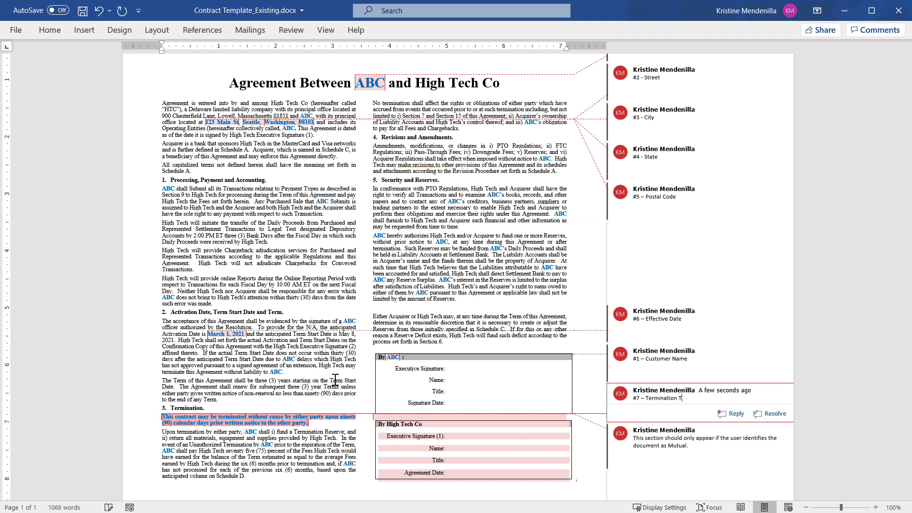
type("erm")
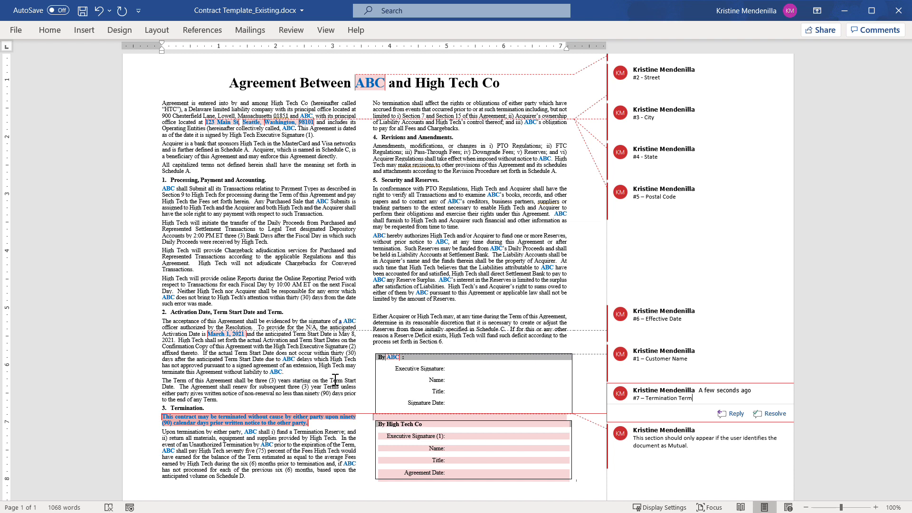